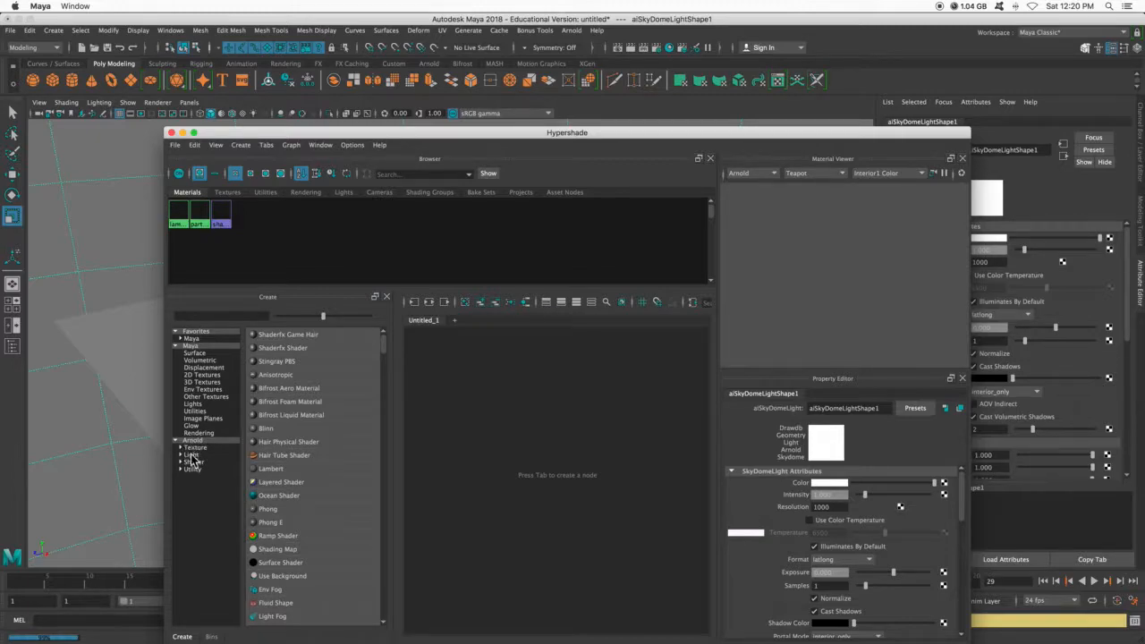
- Create a new aiStandardSurface material previewed on the Arnold teapot
left_click(193, 461)
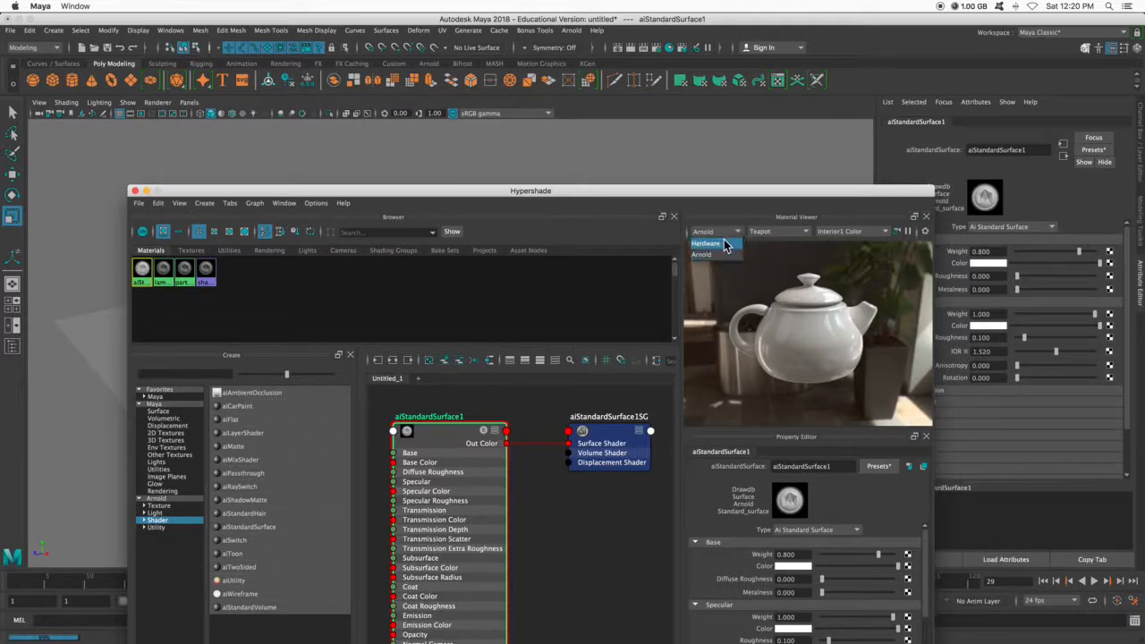
left_click(705, 243)
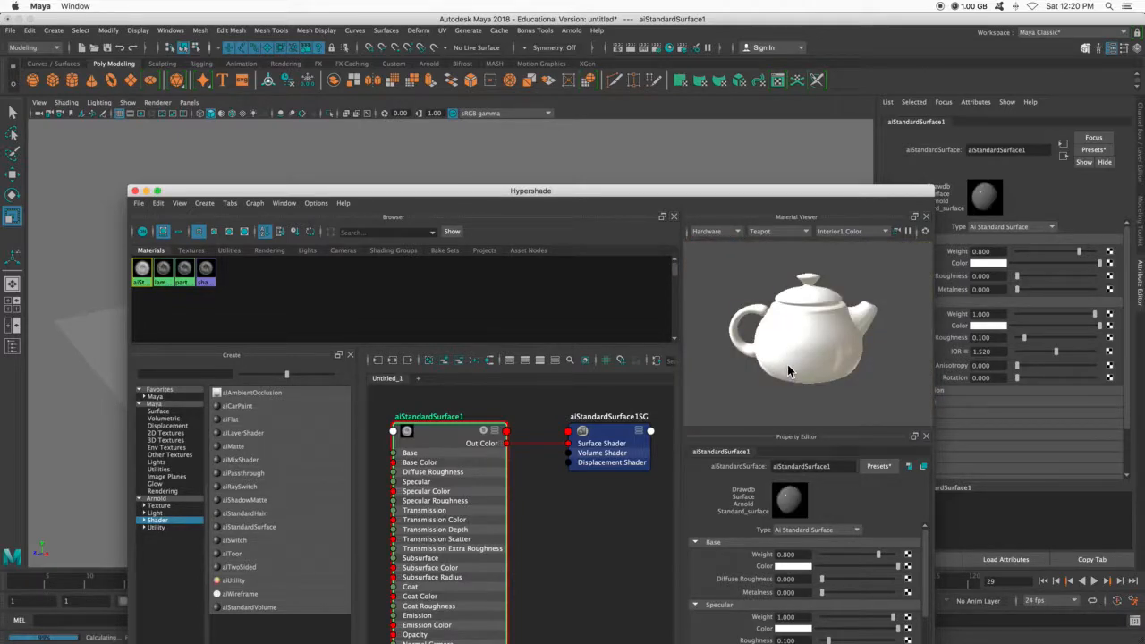
left_click(724, 233)
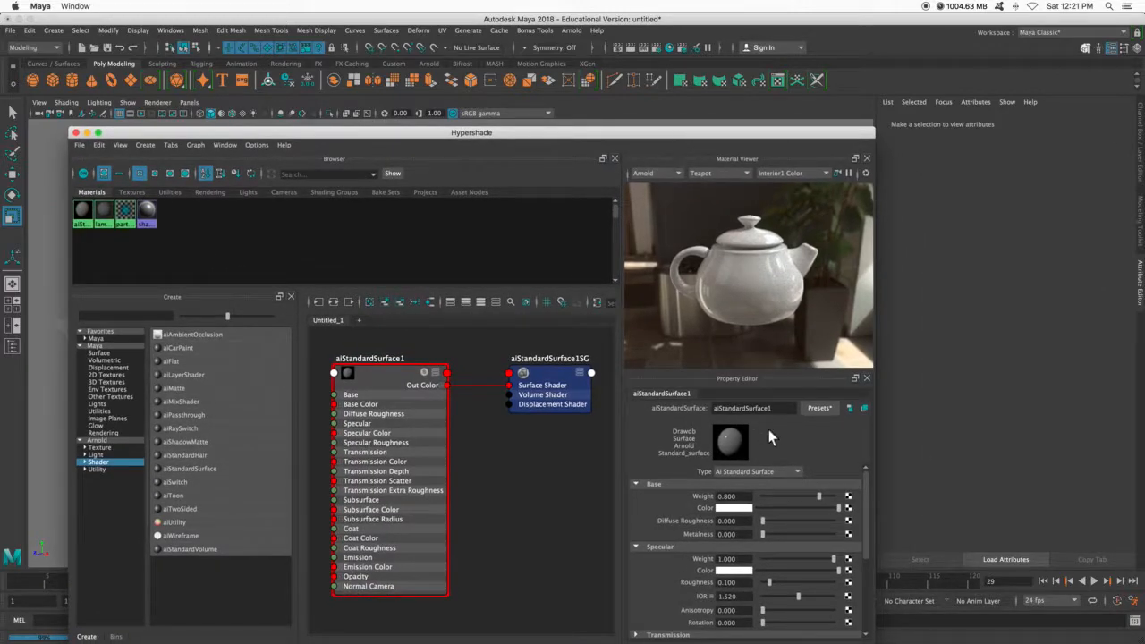
- Replace the aiStandardSurface settings with the Gold preset for a shiny gold teapot
left_click(820, 408)
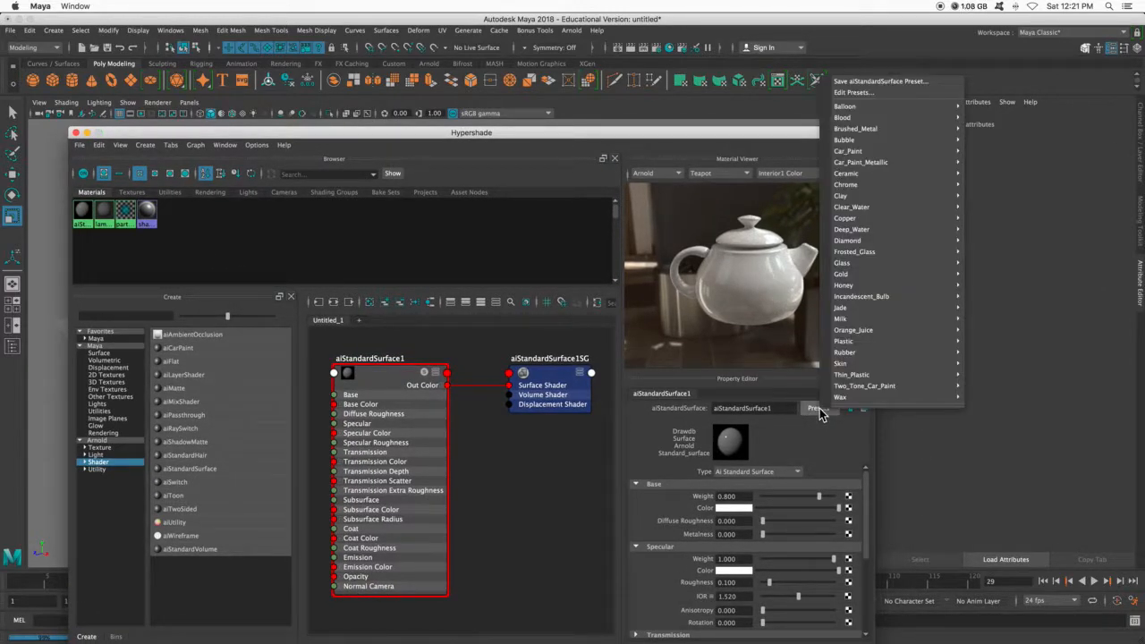
mouse_move(845, 139)
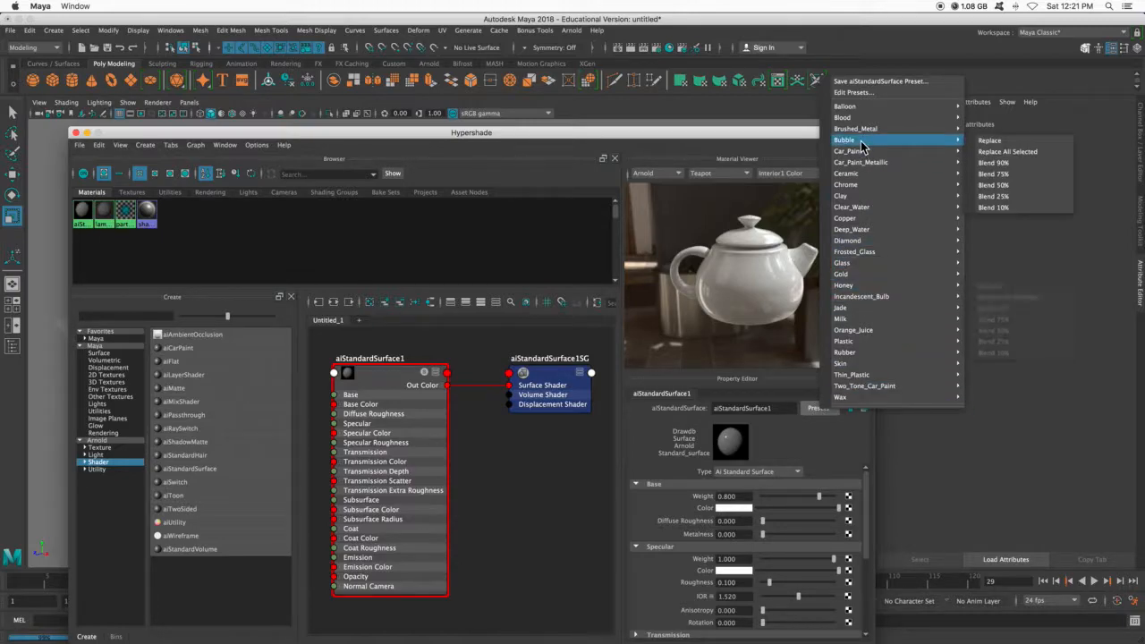
mouse_move(880, 274)
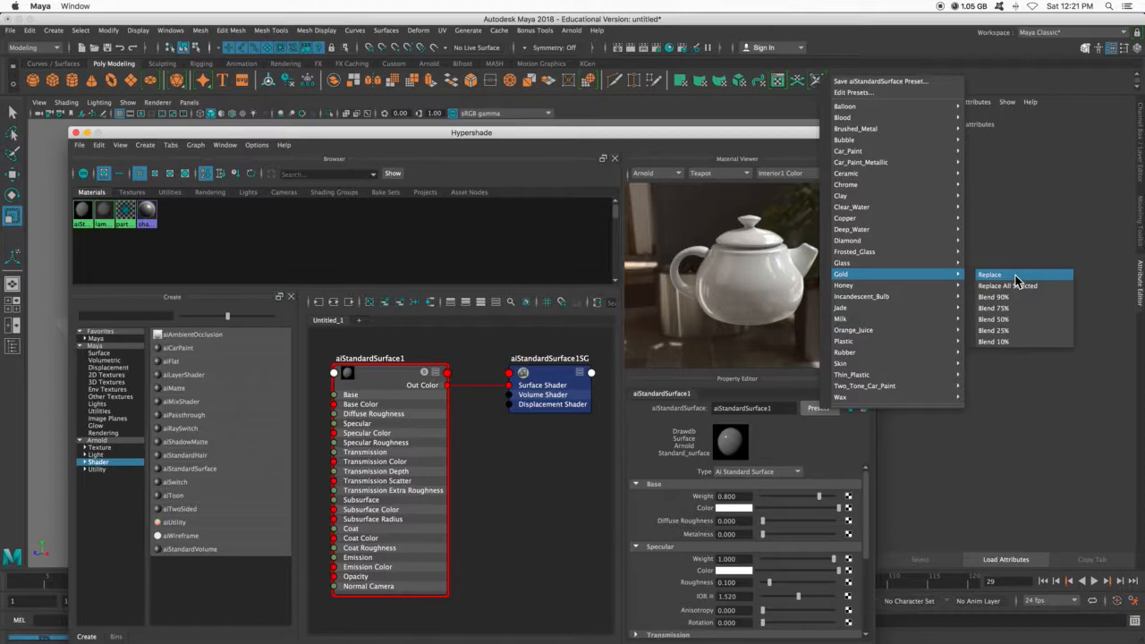
left_click(989, 276)
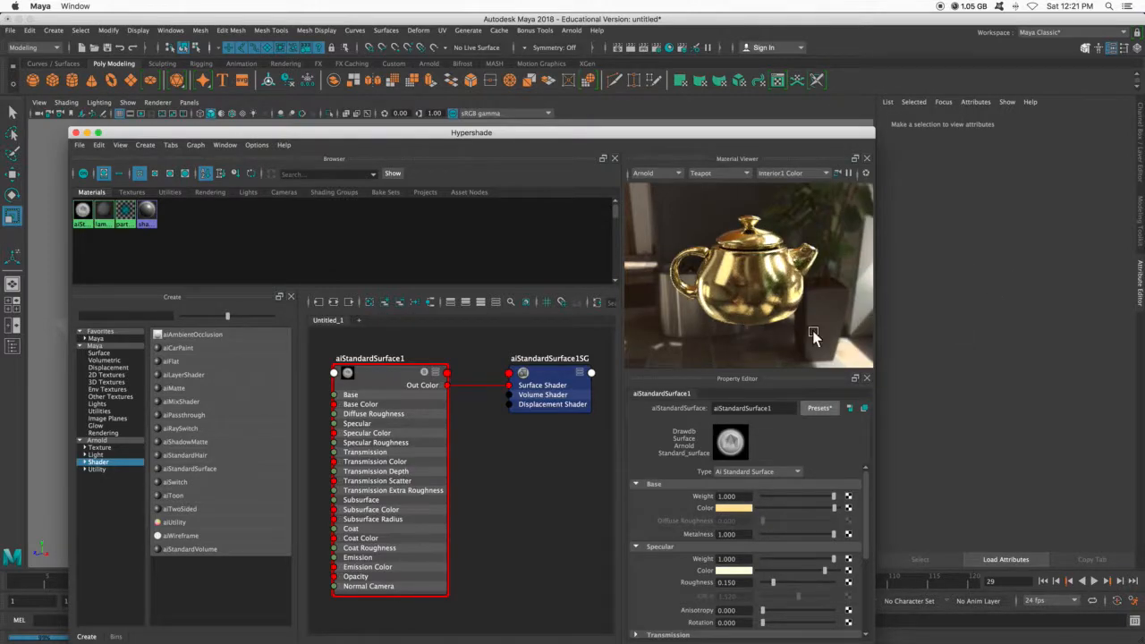
left_click_drag(472, 133, 565, 297)
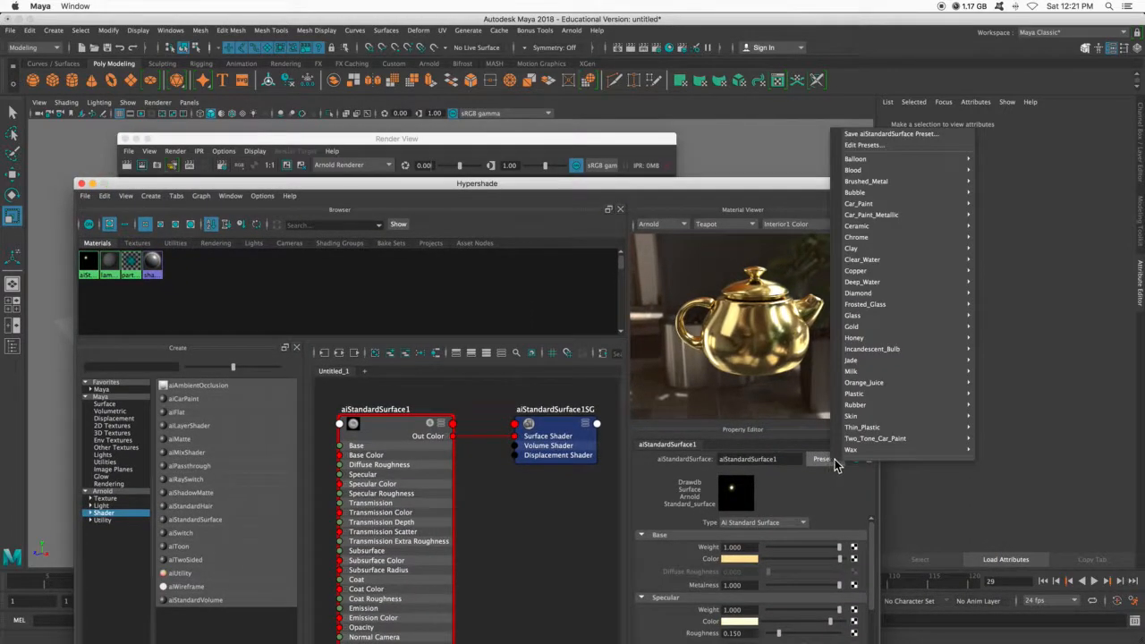
mouse_move(855, 404)
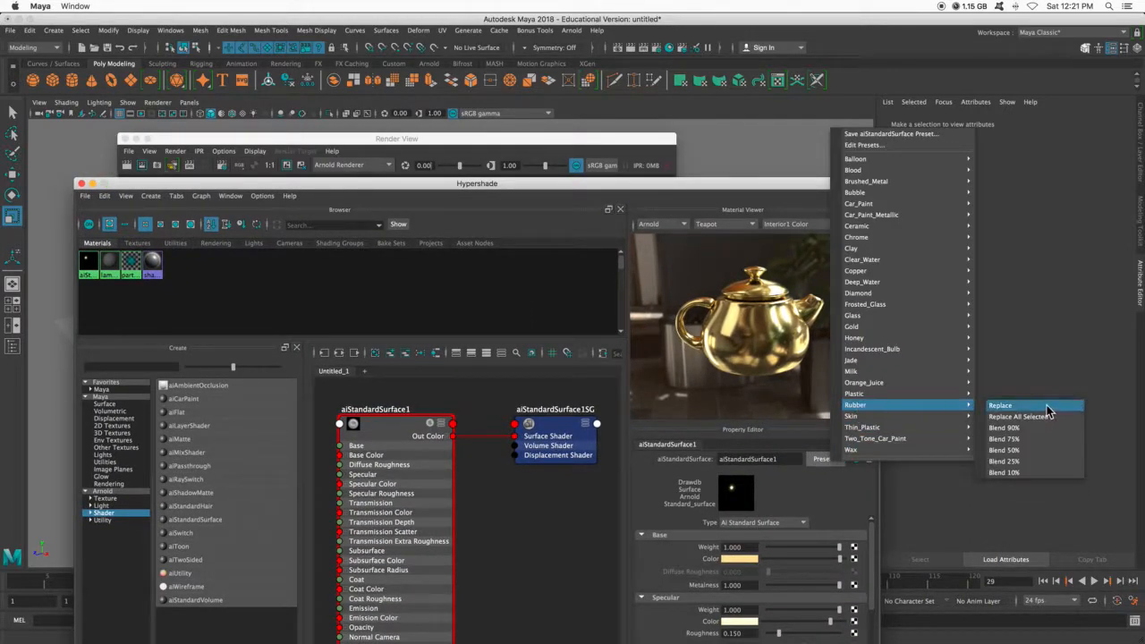
- Replace the material settings with the Rubber preset for a dark matte grey teapot
left_click(1000, 404)
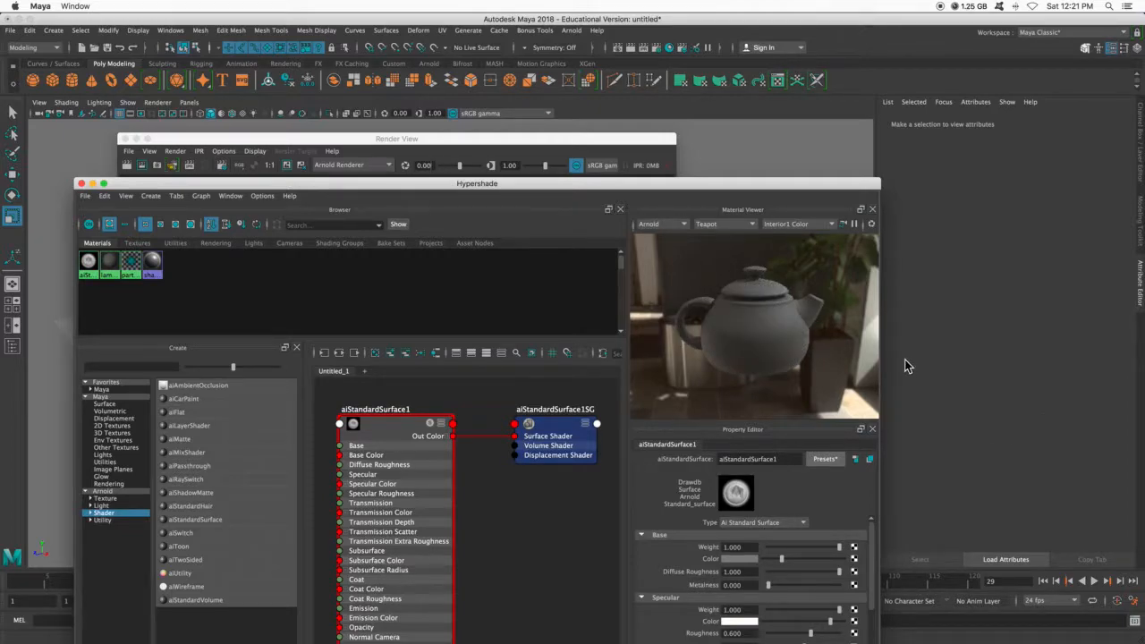
mouse_move(559, 186)
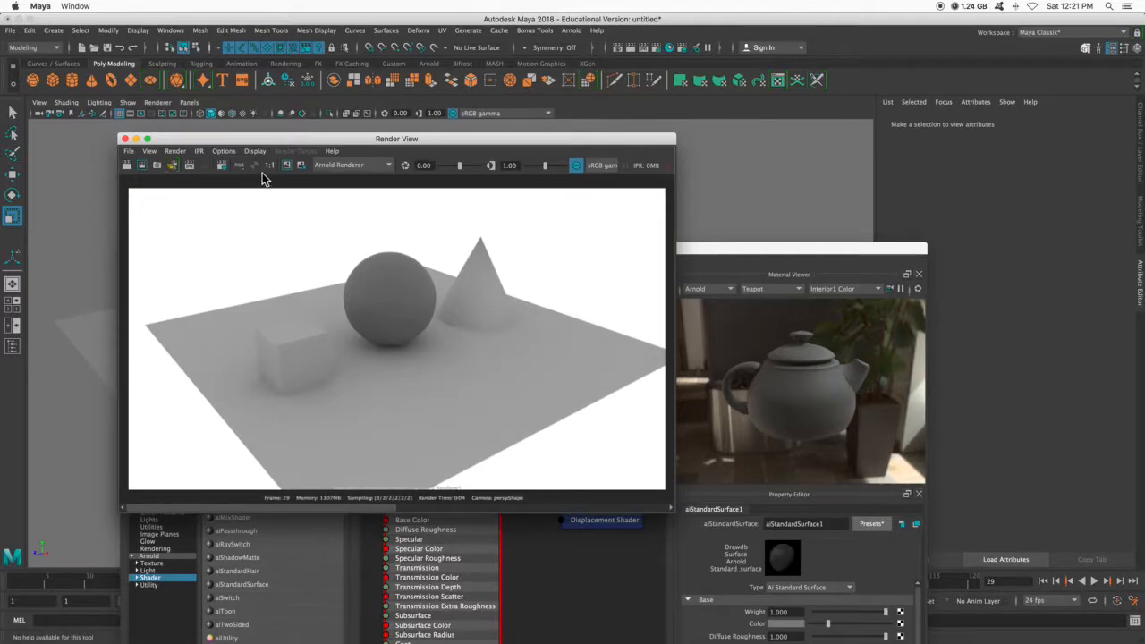
mouse_move(343, 511)
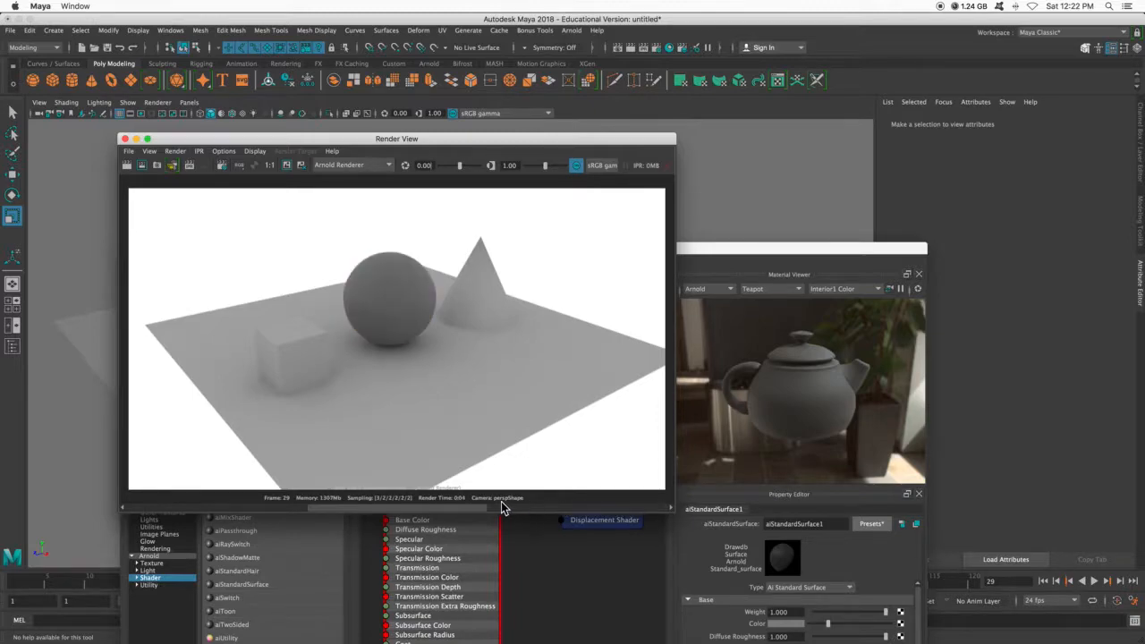
mouse_move(634, 224)
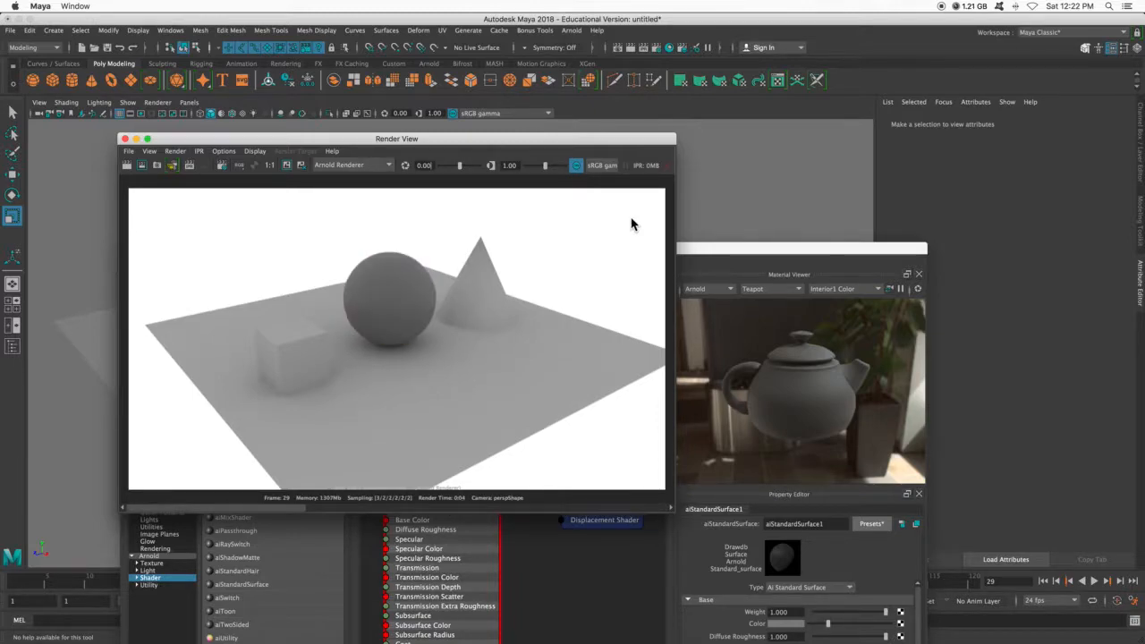
mouse_move(653, 208)
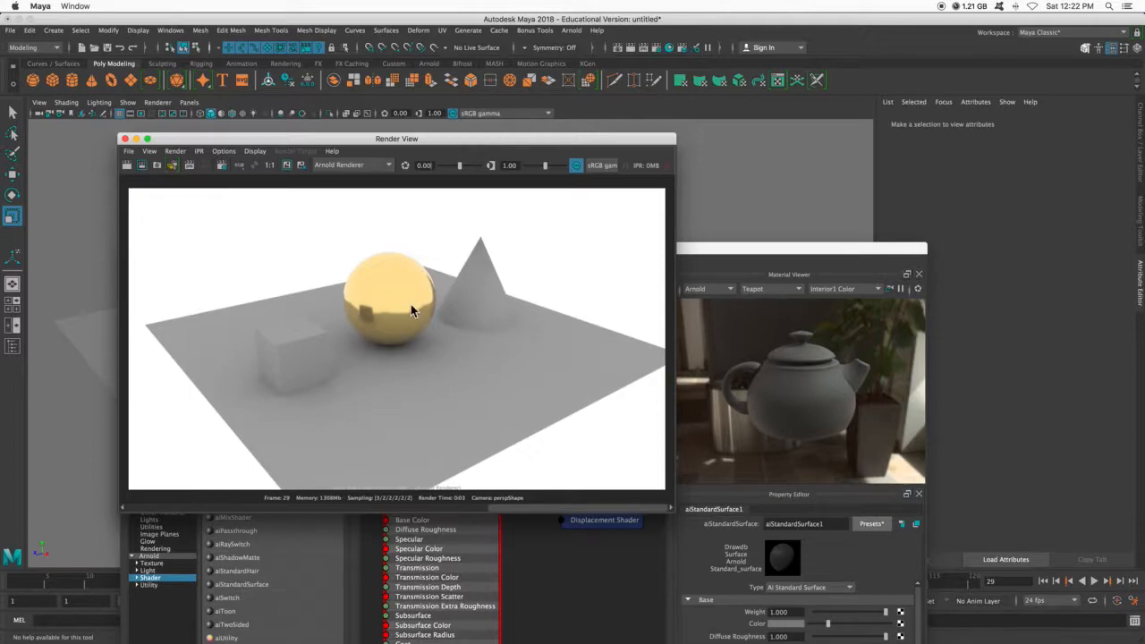
mouse_move(375, 326)
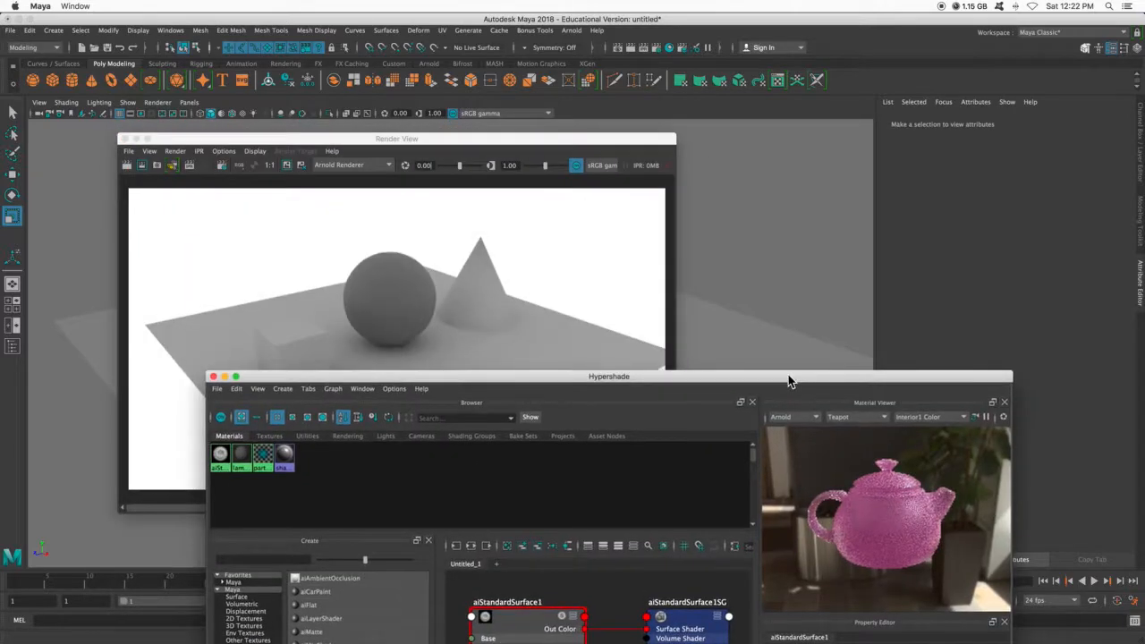
- Re-render the current frame in Render View so the sphere shows the pink wax material
left_click(129, 165)
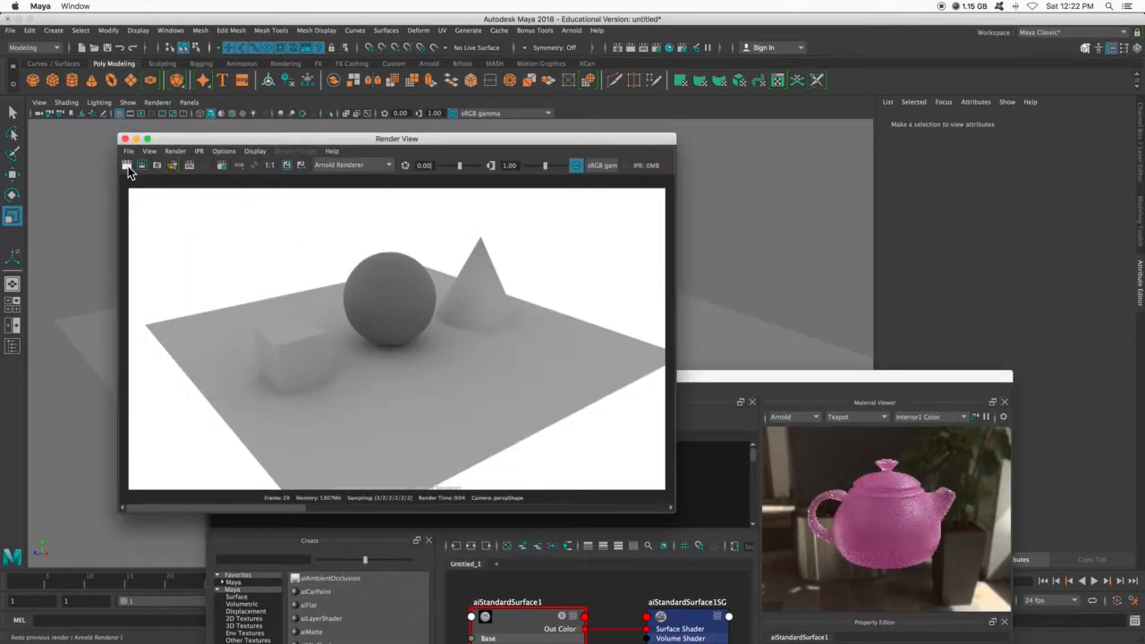
left_click(129, 165)
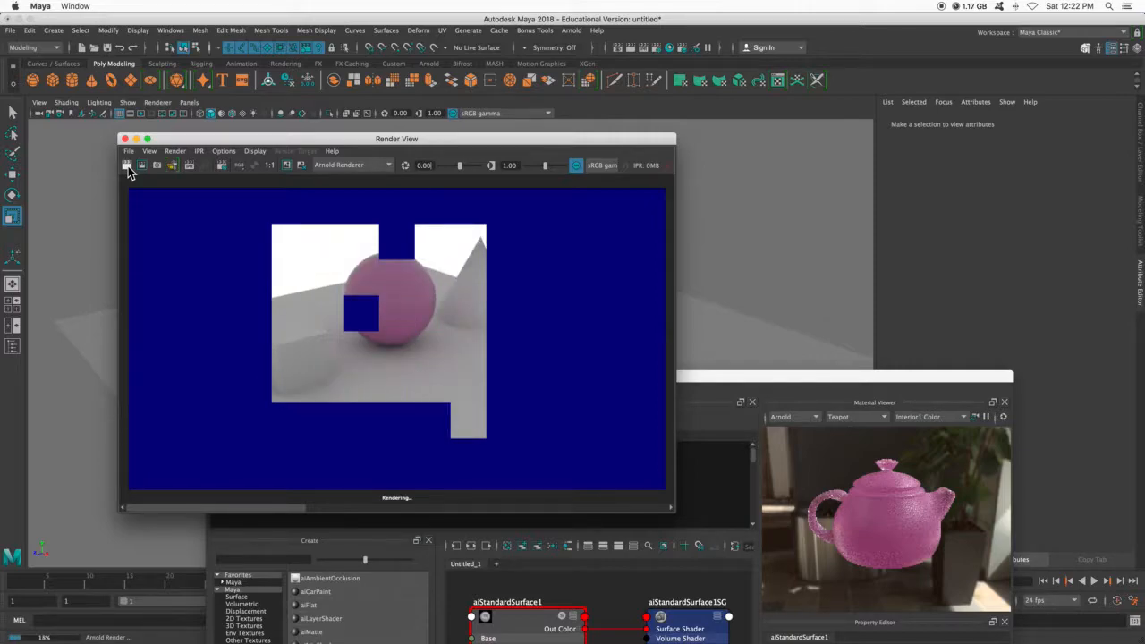
left_click(129, 164)
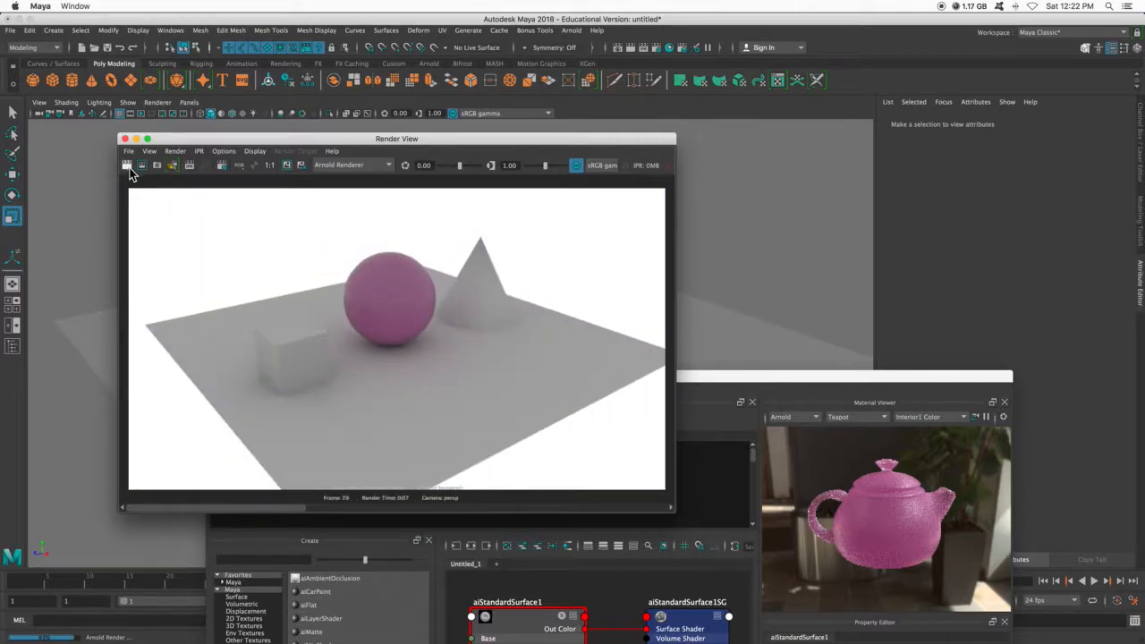
left_click(128, 165)
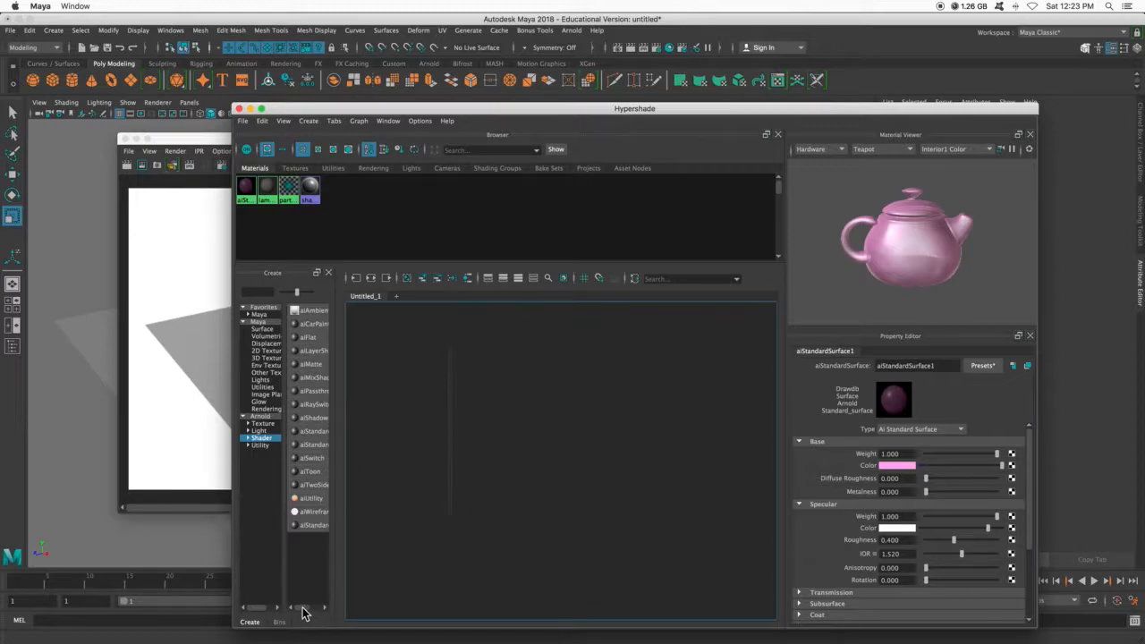
- Create aiStandardSurface2 and raise its Base Weight to 1.0
left_click(318, 429)
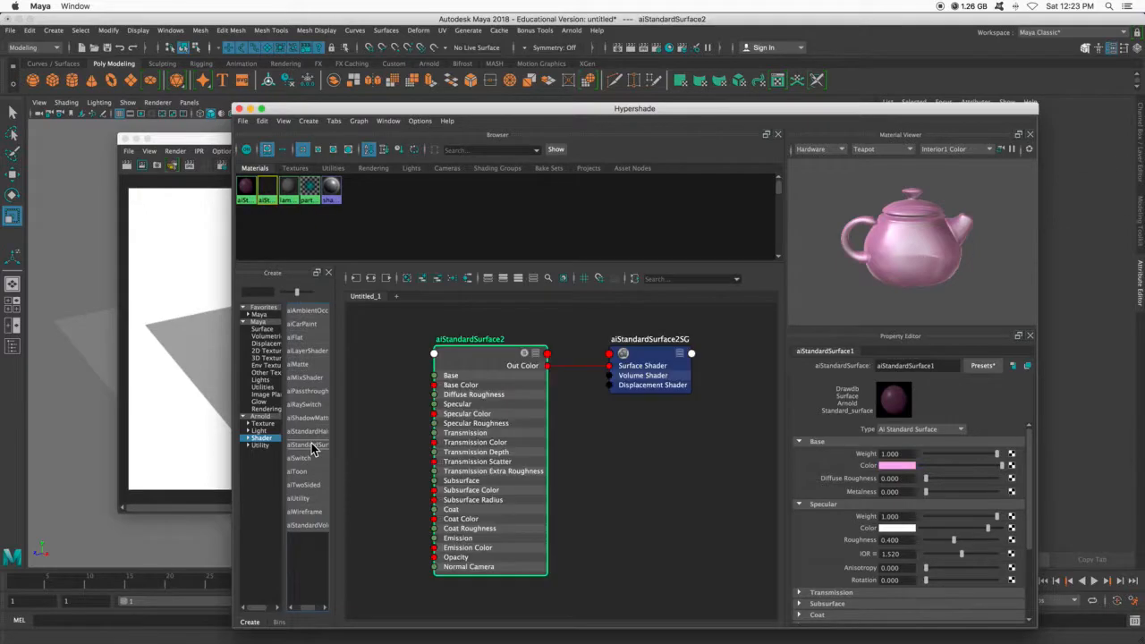
left_click(266, 186)
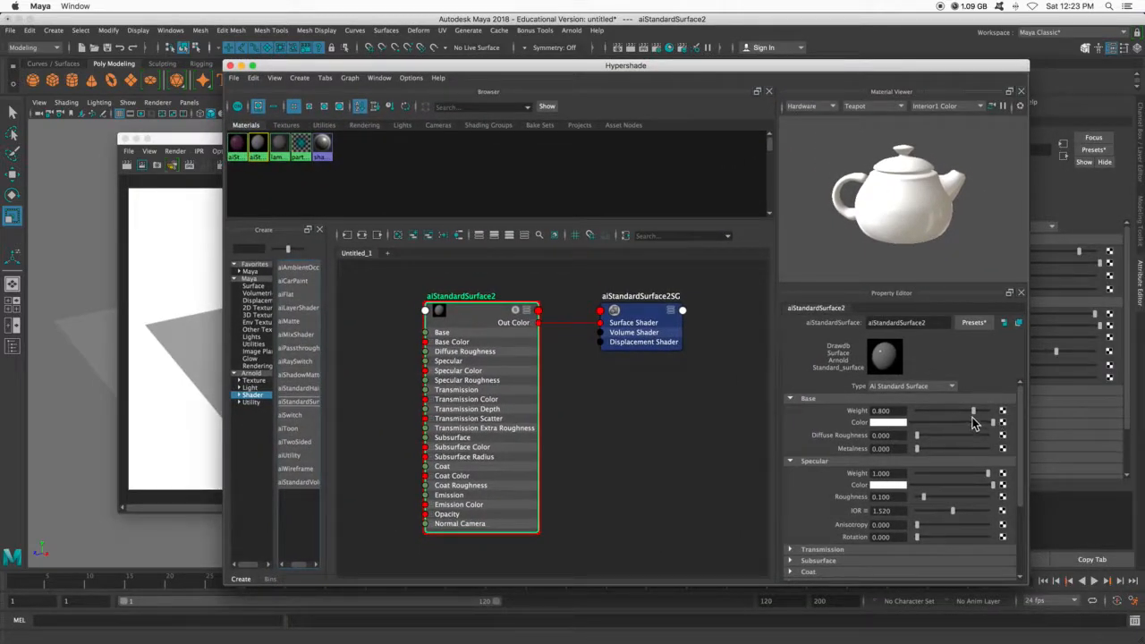
left_click_drag(980, 409, 970, 410)
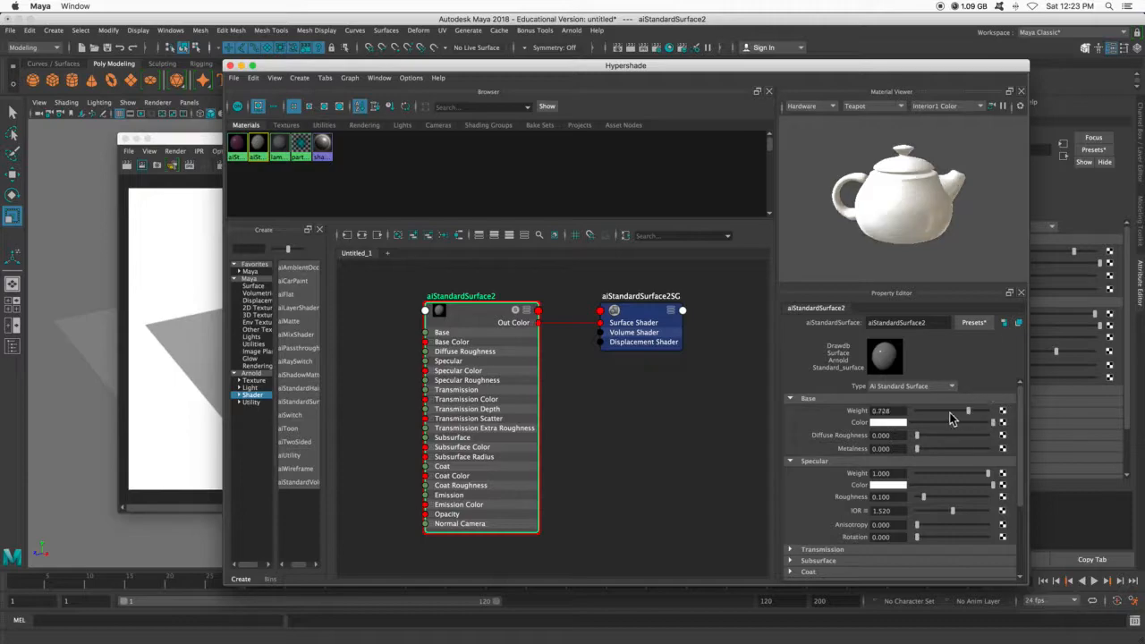
left_click_drag(970, 410, 924, 409)
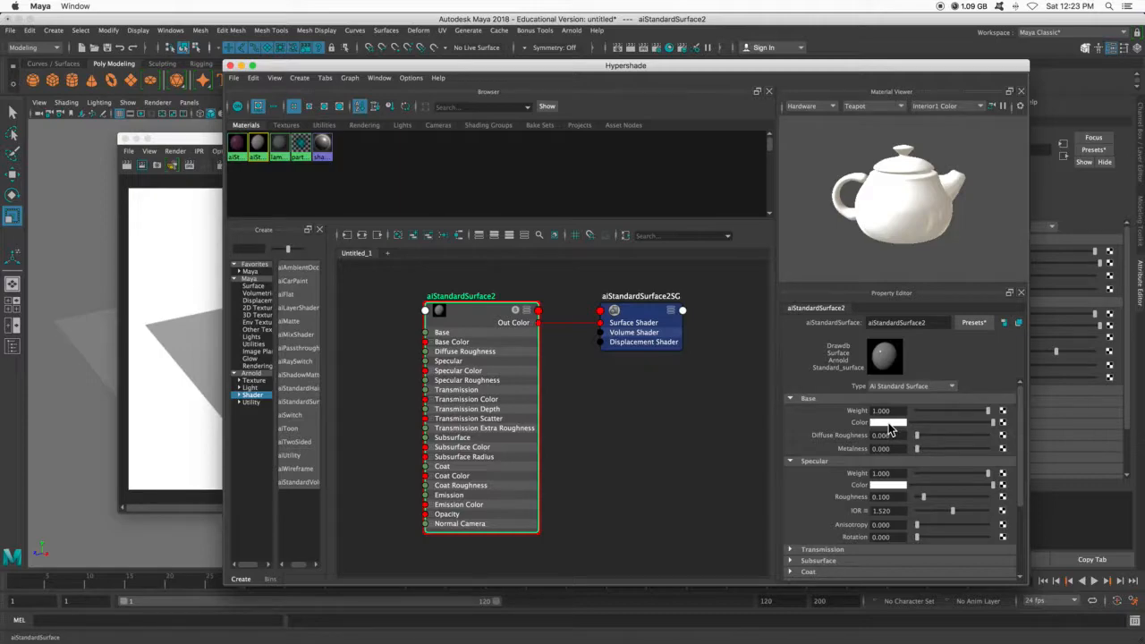
- Give aiStandardSurface2 a green base colour and adjust its diffuse roughness
left_click(898, 422)
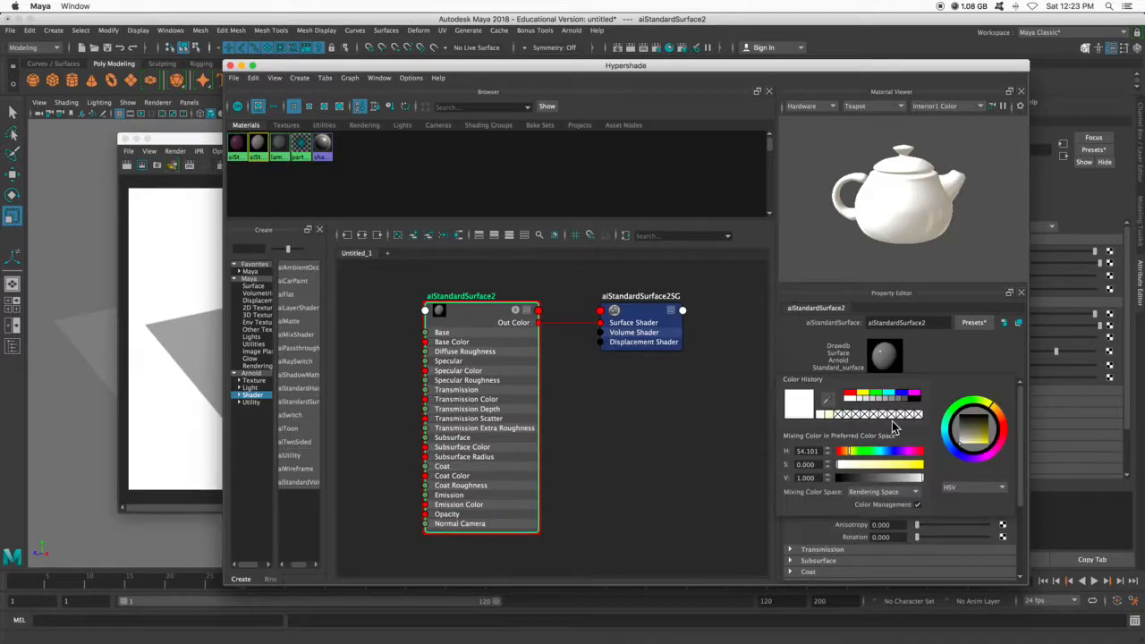
left_click(980, 435)
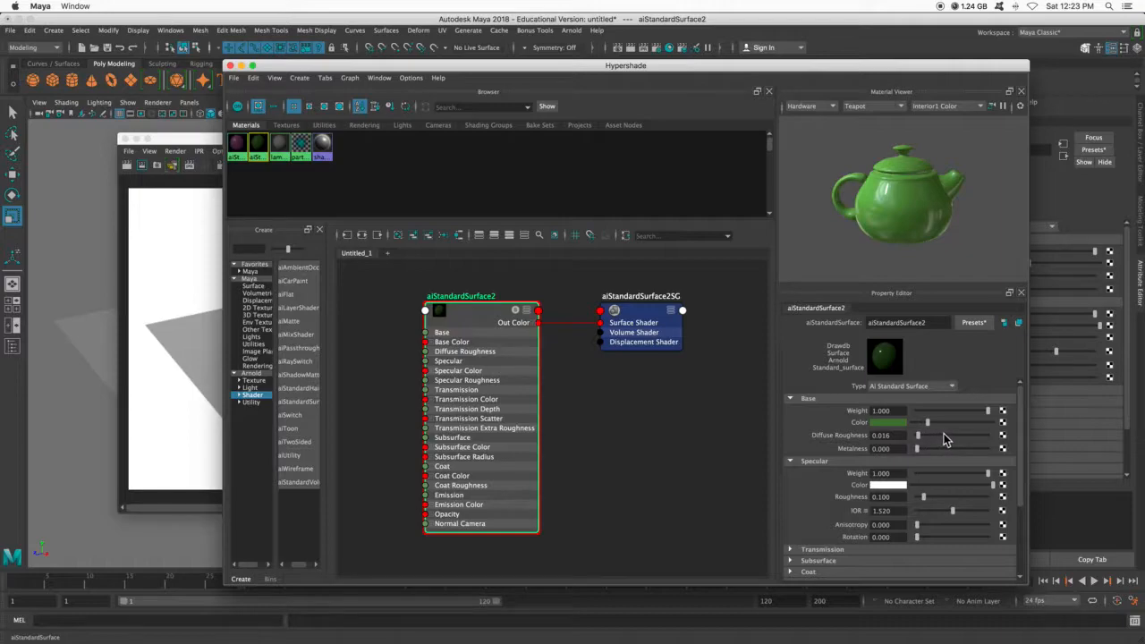
left_click_drag(927, 435, 962, 435)
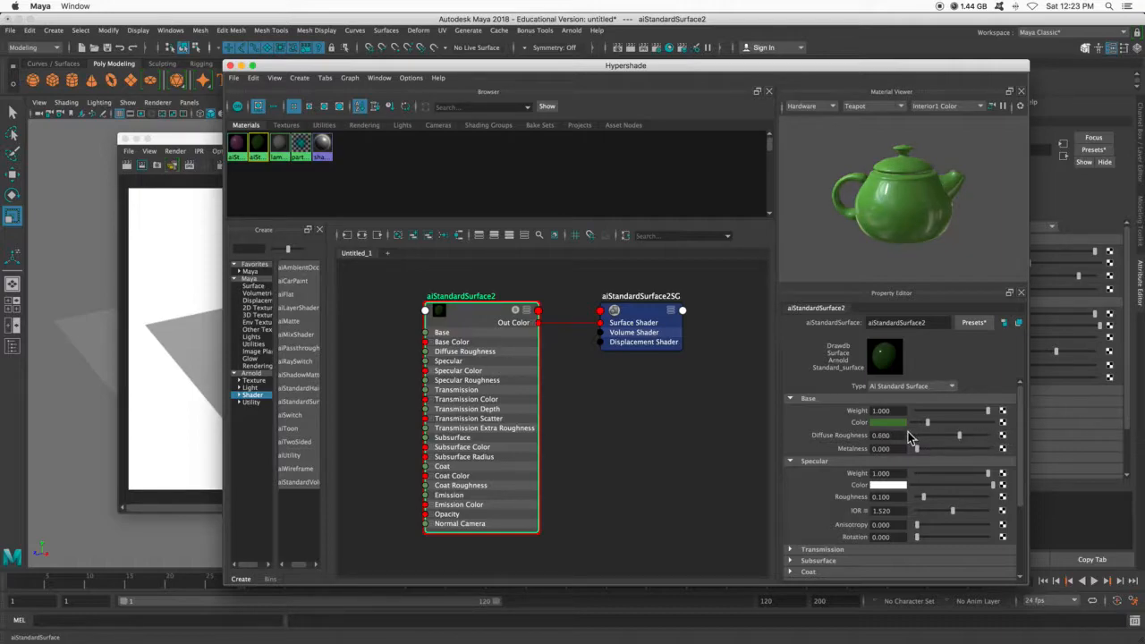
- Preview with Arnold instead of Hardware, tint the specular yellow and raise specular roughness
left_click(808, 105)
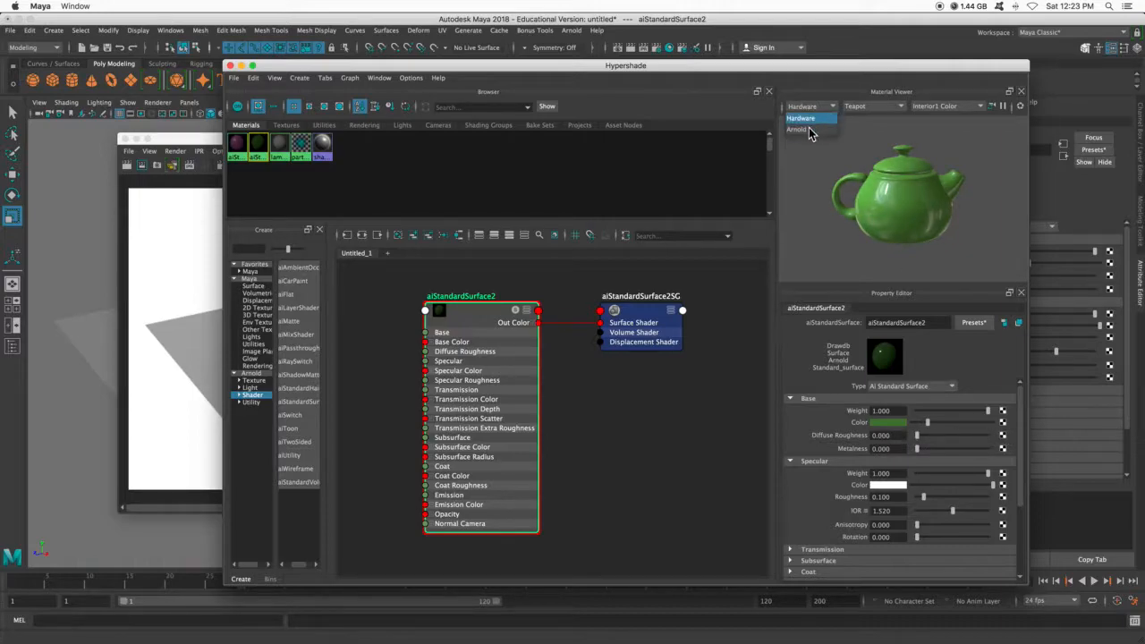
left_click(796, 129)
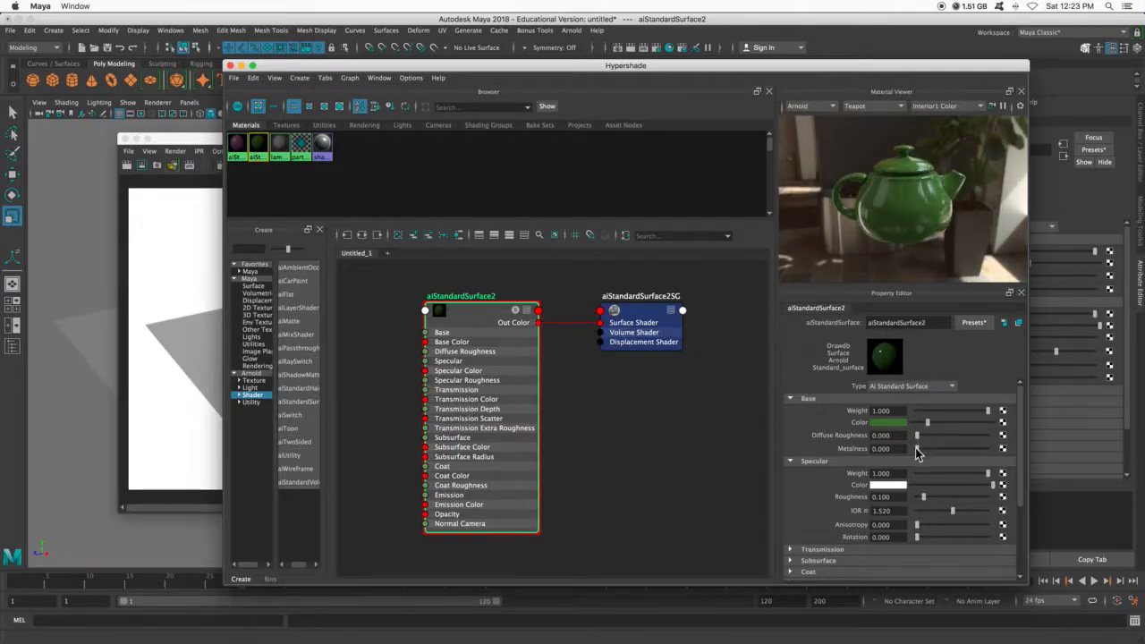
left_click_drag(916, 448, 934, 447)
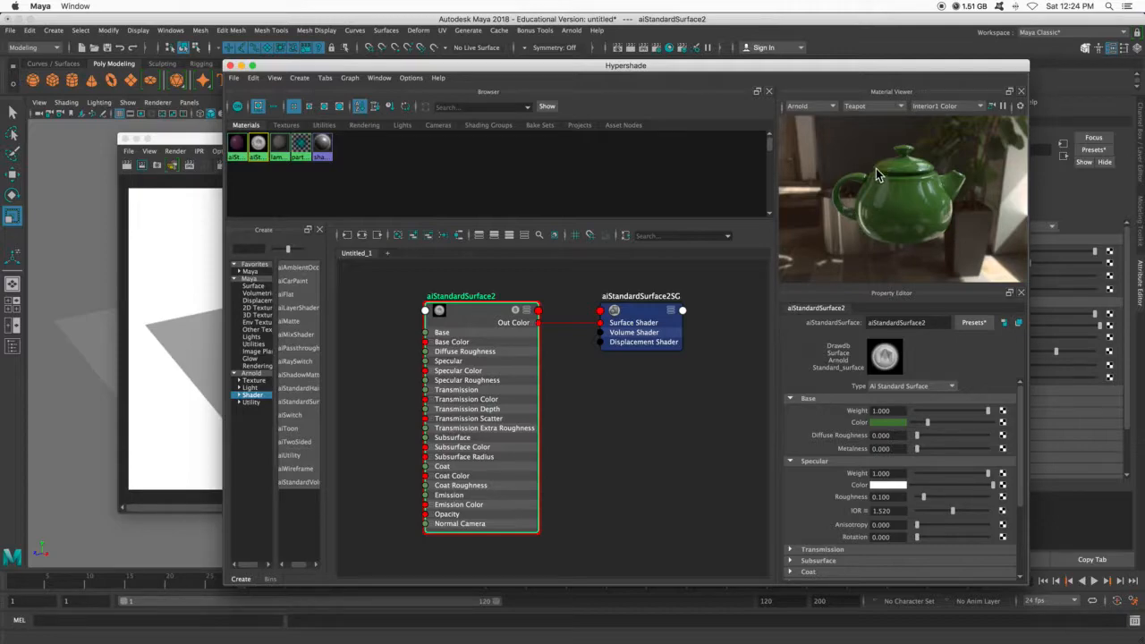
mouse_move(985, 474)
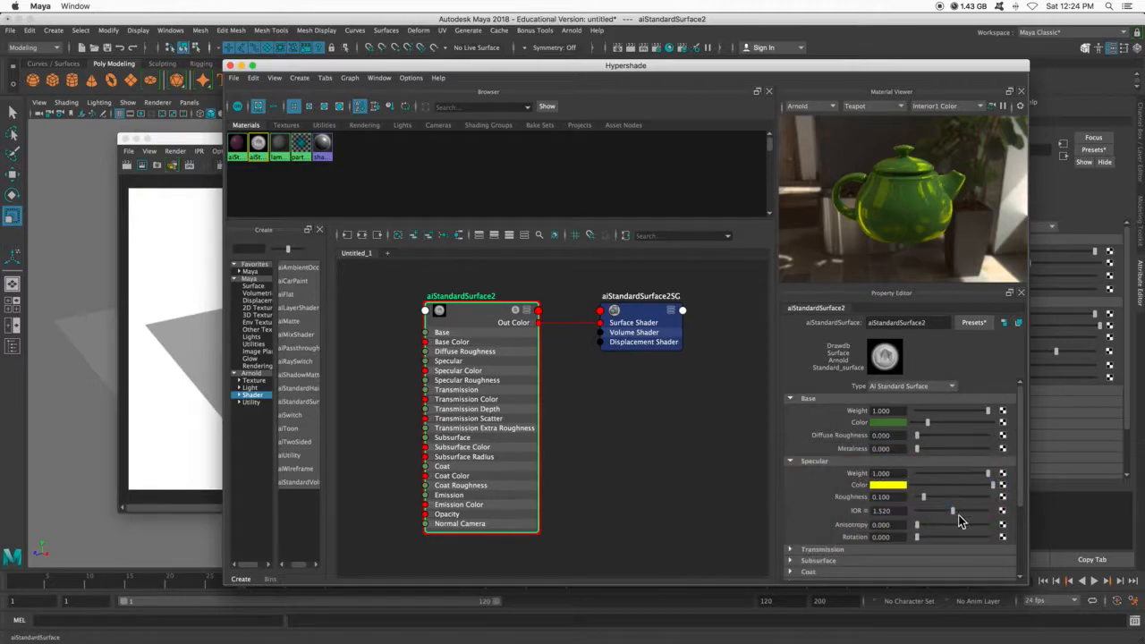
left_click_drag(923, 497, 952, 497)
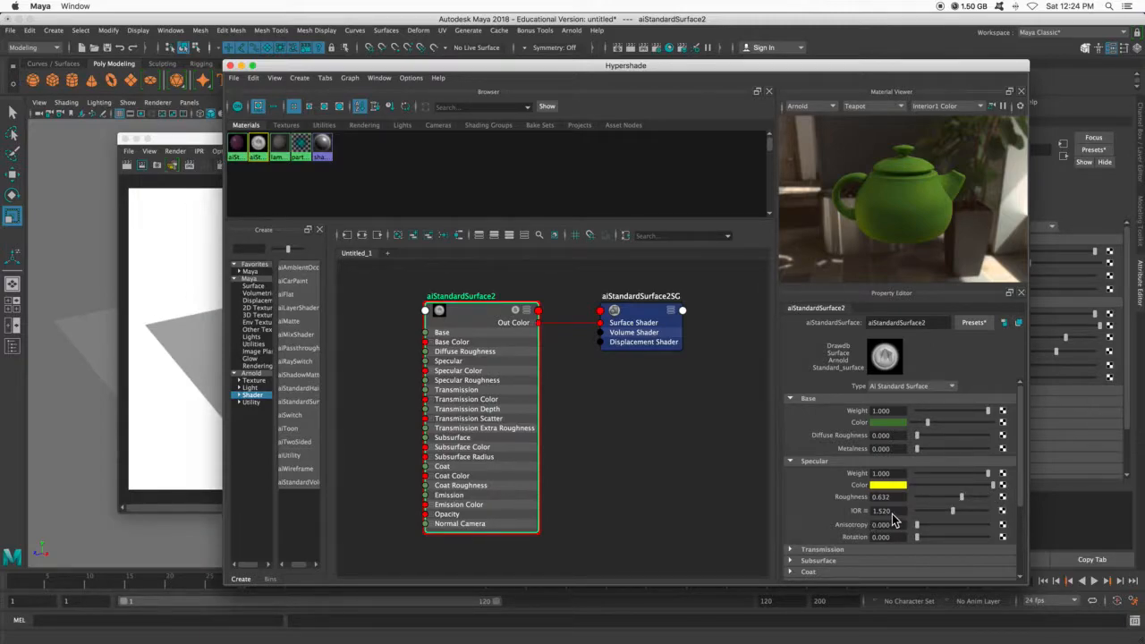
mouse_move(957, 517)
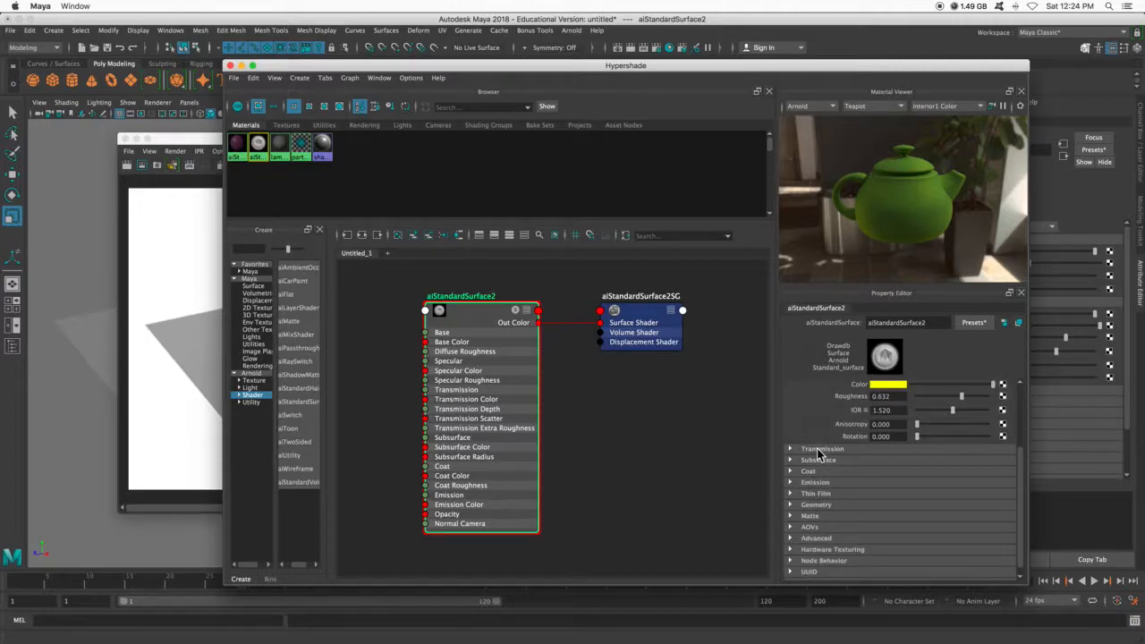
- Raise Transmission Weight for translucency, lower Base Weight and adjust Specular Weight
left_click(821, 447)
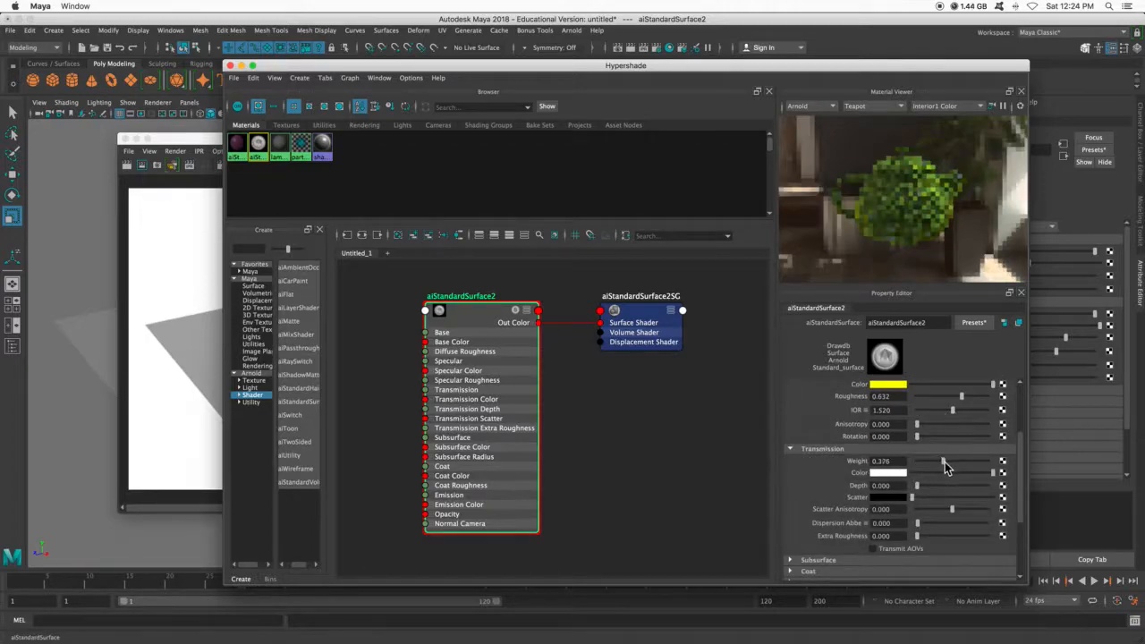
left_click_drag(945, 461, 970, 461)
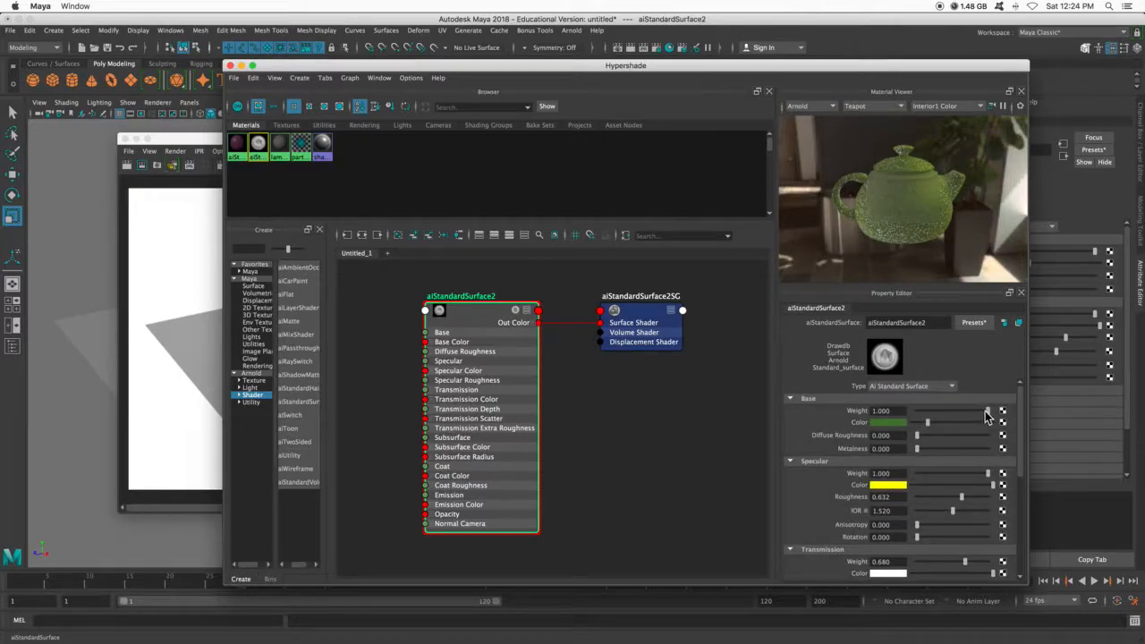
left_click_drag(987, 410, 977, 410)
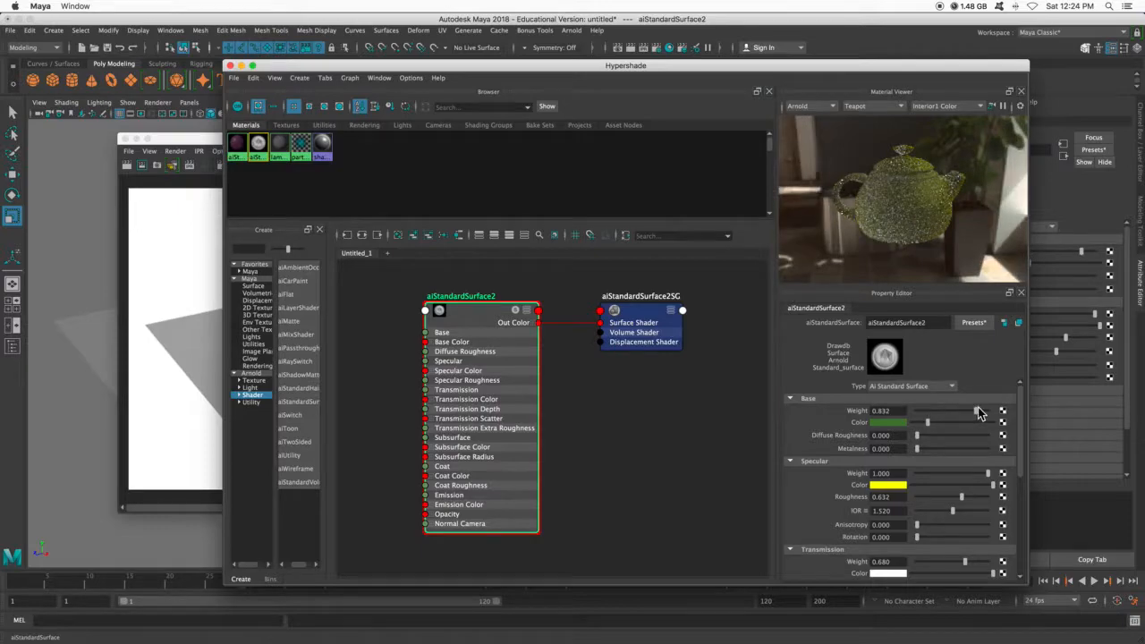
left_click_drag(955, 409, 983, 410)
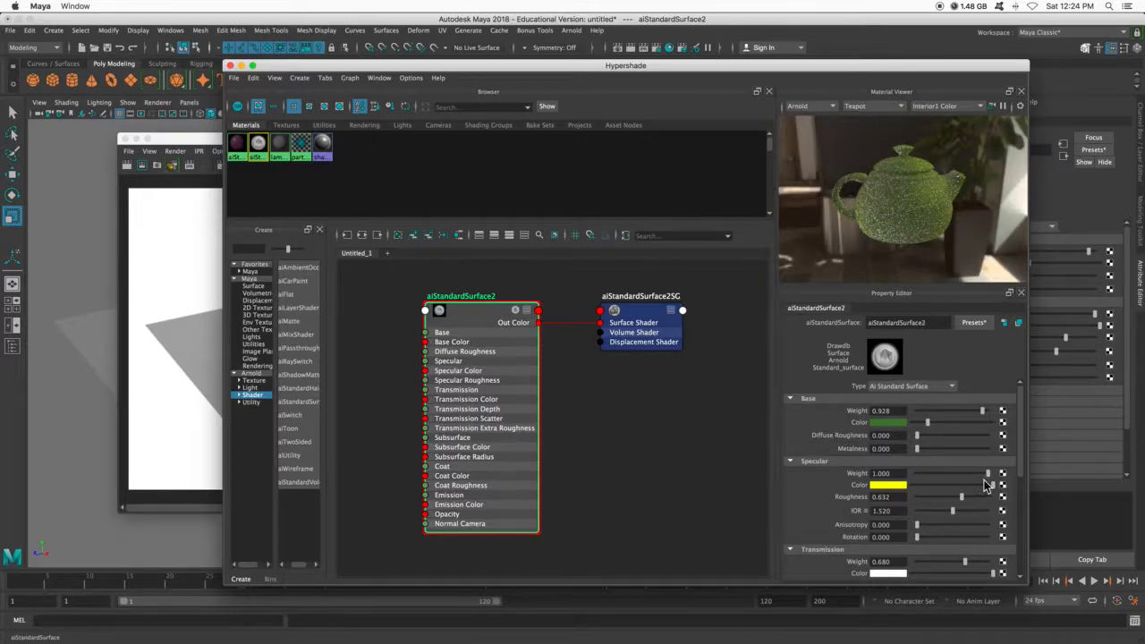
left_click_drag(987, 472, 977, 472)
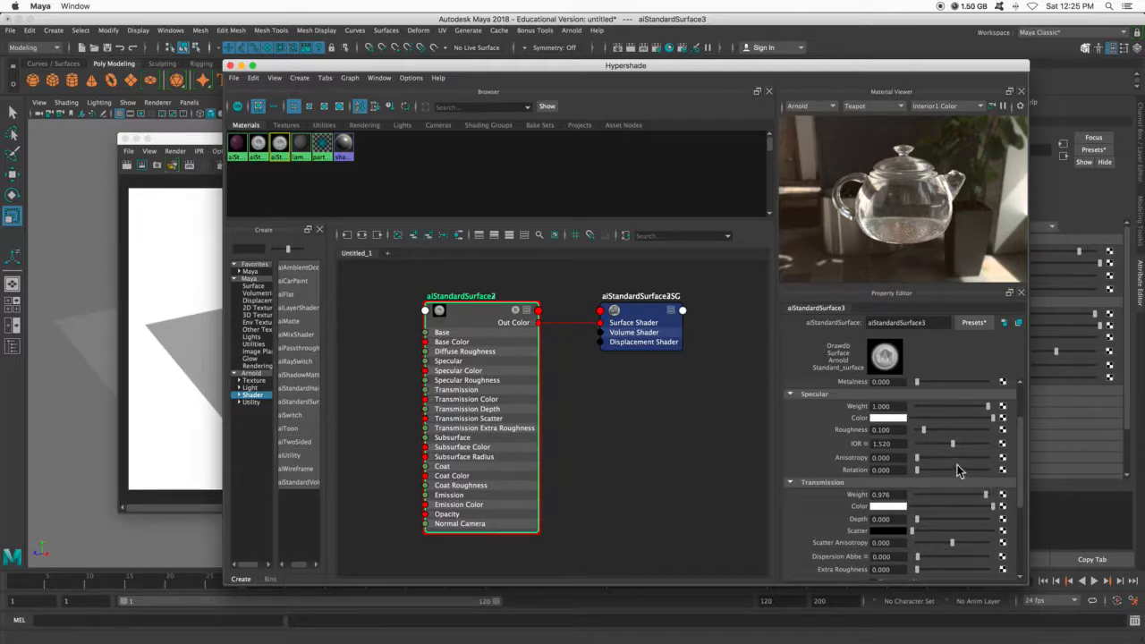
mouse_move(956, 449)
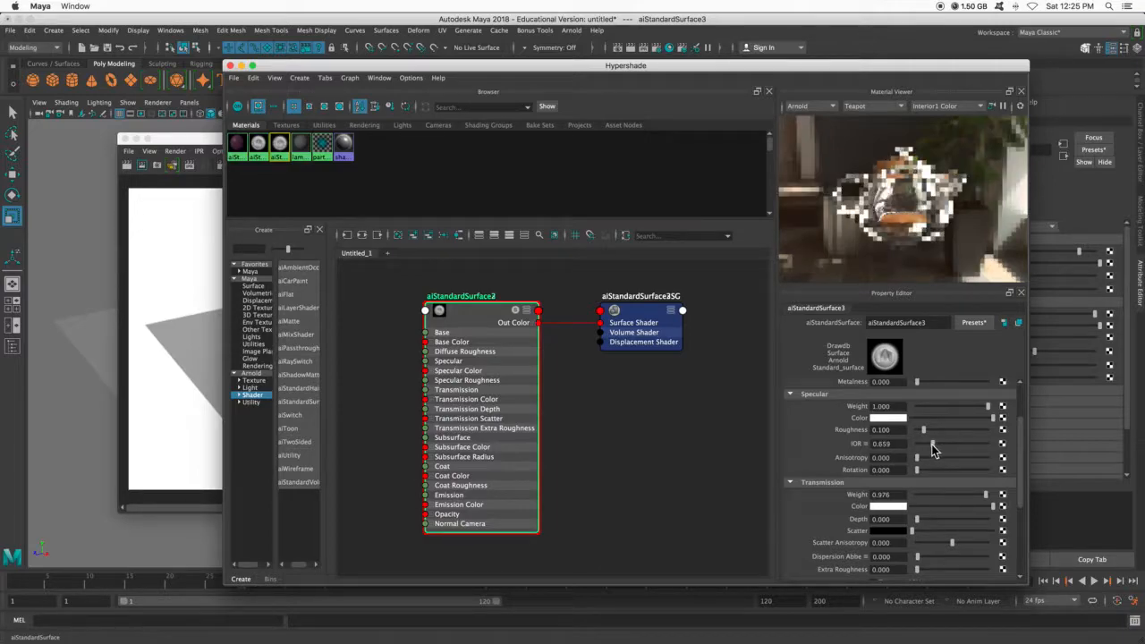
- Tweak the glass material's specular roughness, enter 0.000, and reveal further transmission settings
left_click_drag(923, 444, 934, 444)
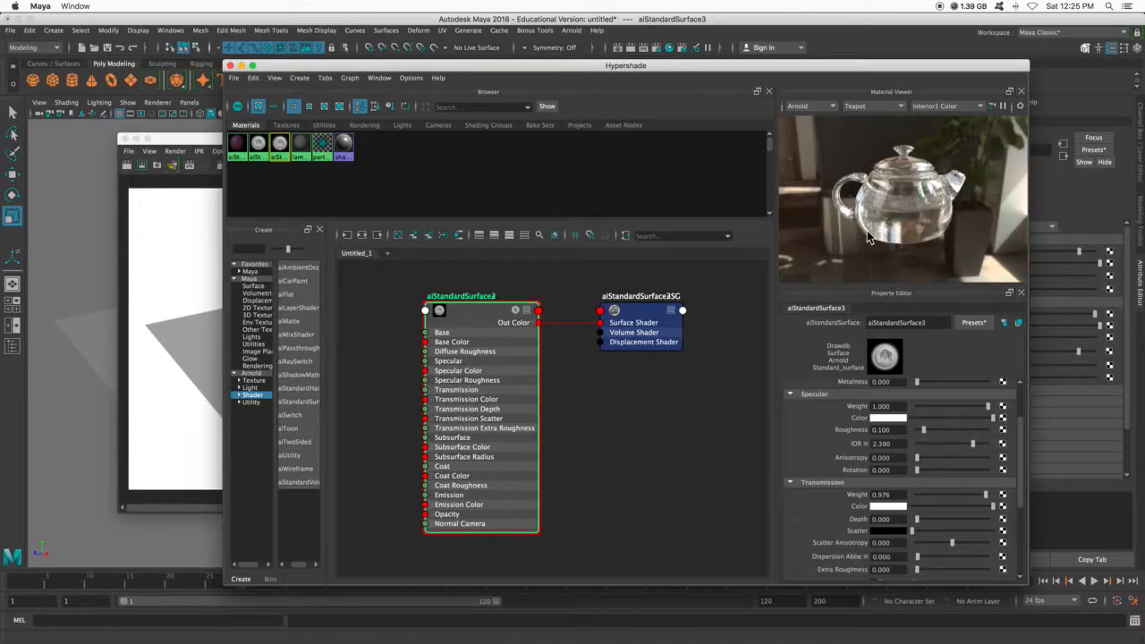
left_click_drag(973, 444, 959, 444)
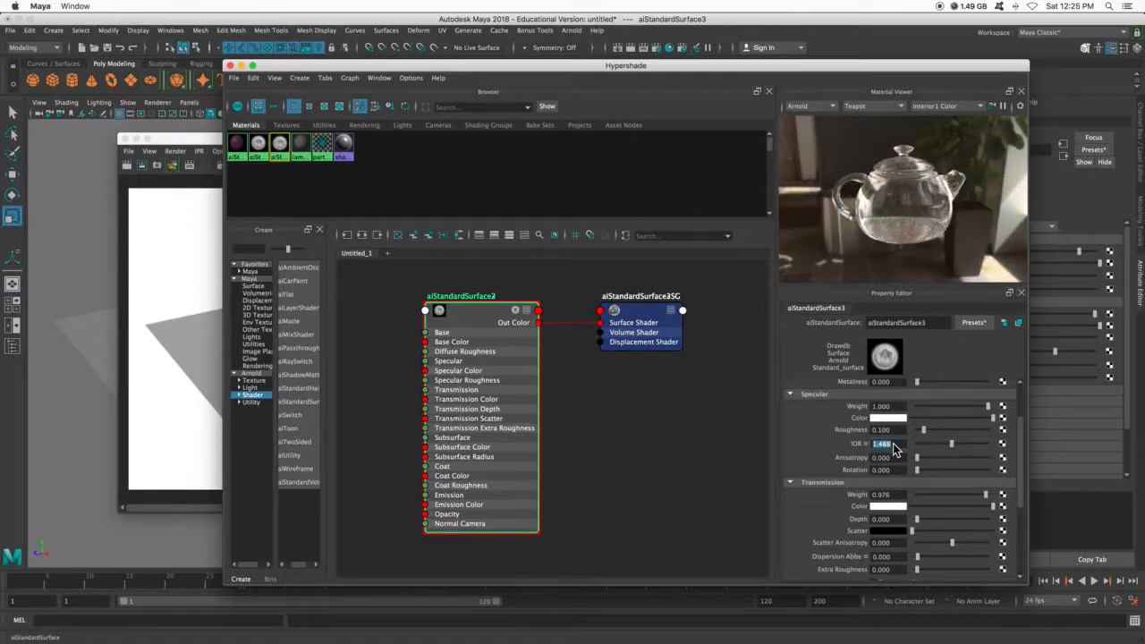
type("0.000")
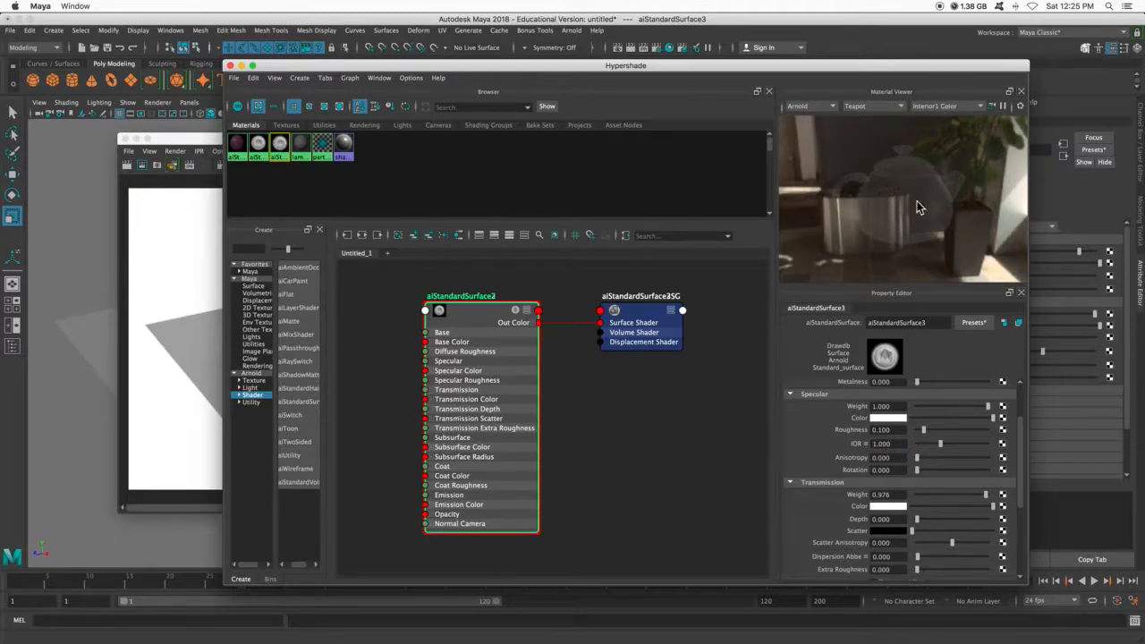
scroll("down", 3)
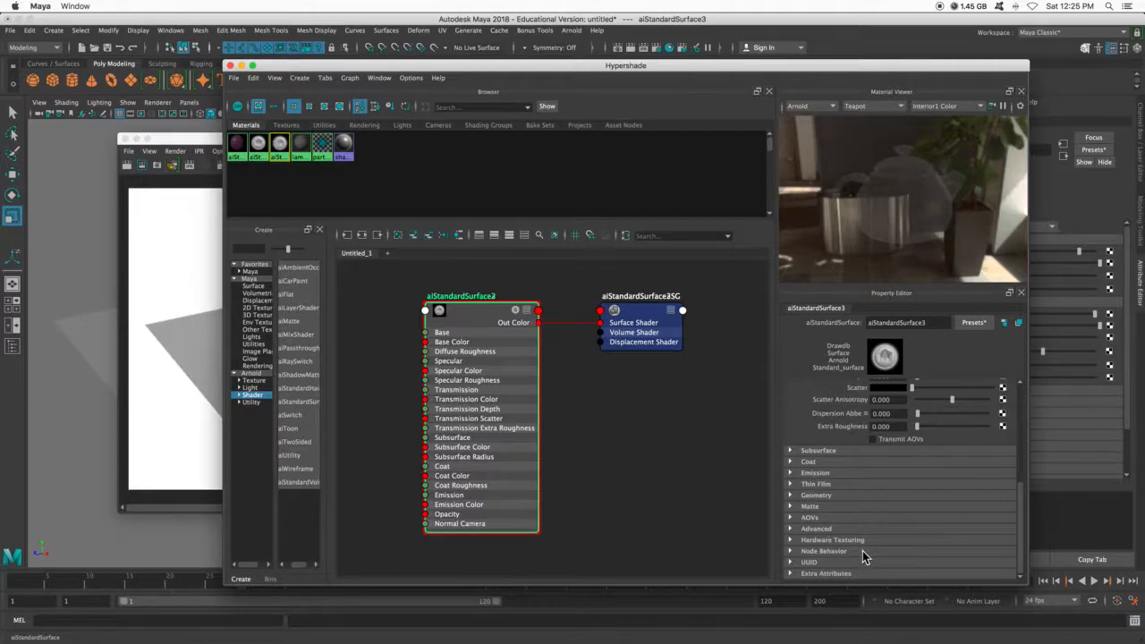
mouse_move(154, 530)
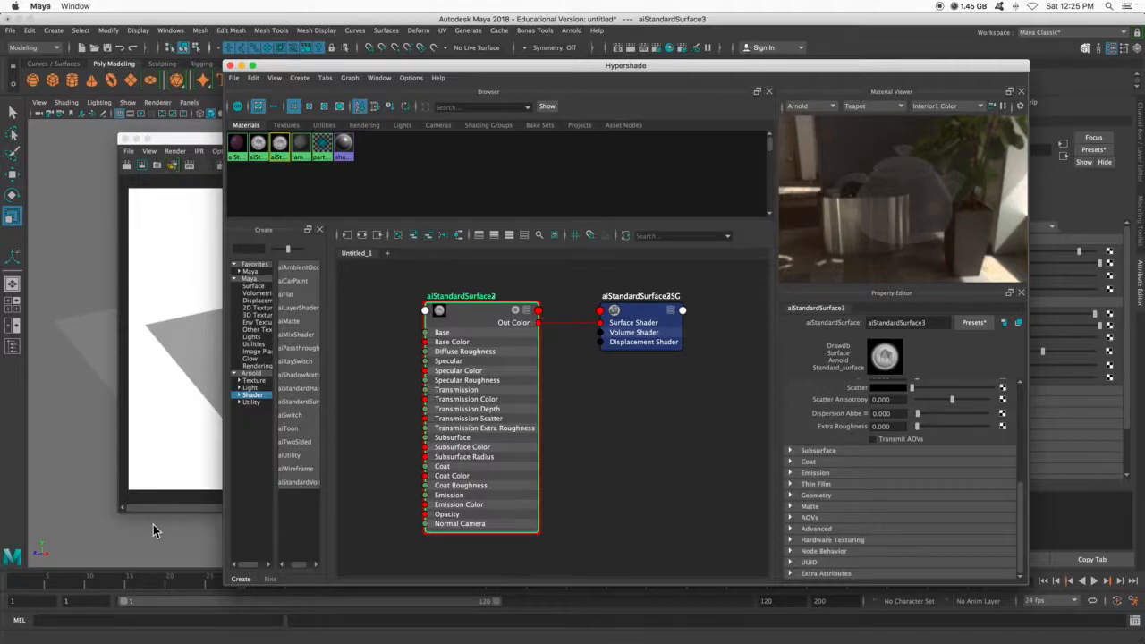